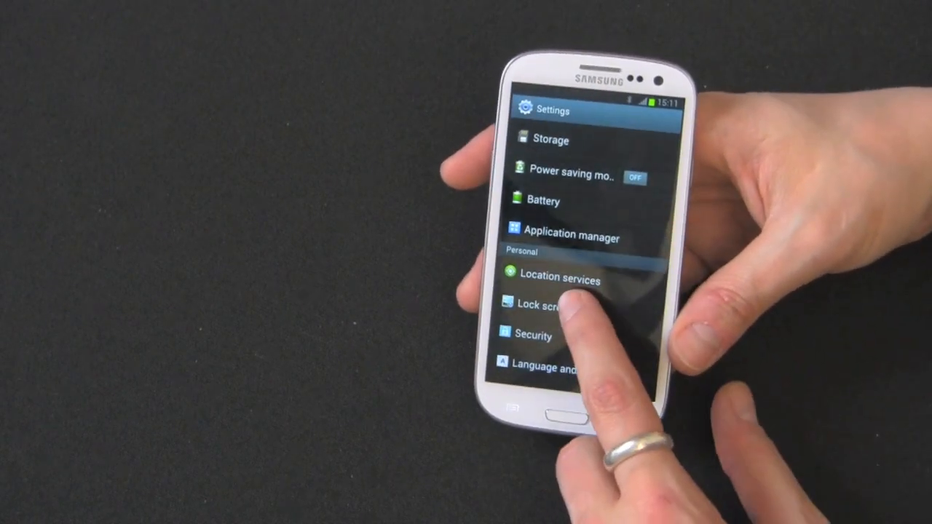
# Step: Go to the Lock screen page under Personal in Settings
pyautogui.click(542, 304)
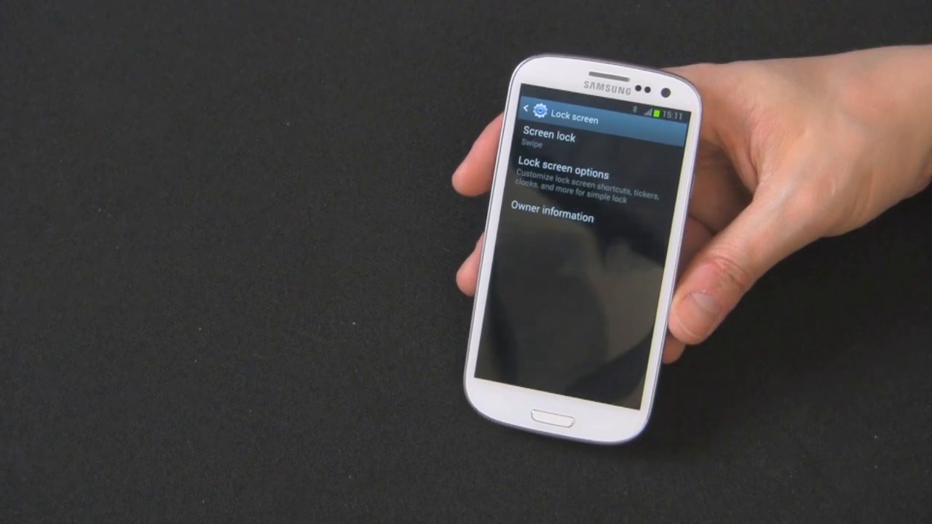
pyautogui.click(559, 173)
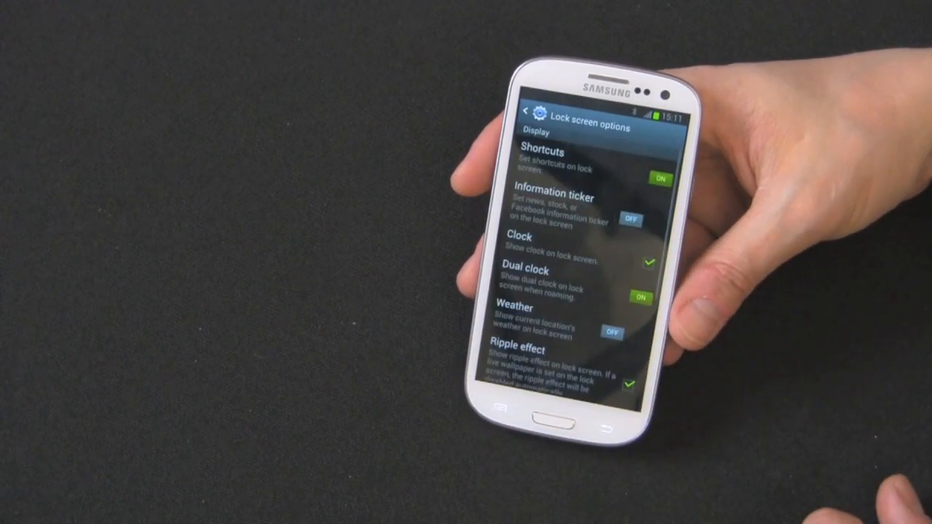
pyautogui.scroll(-3)
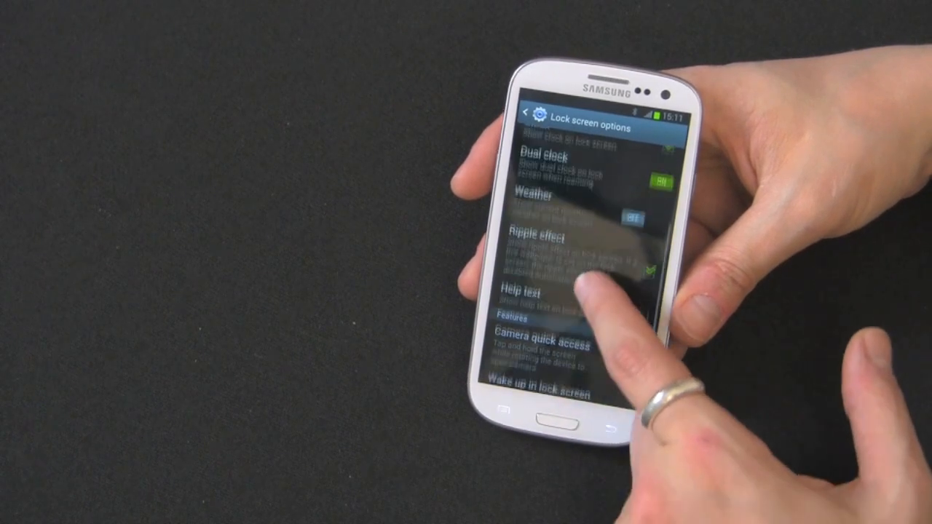
pyautogui.scroll(-3)
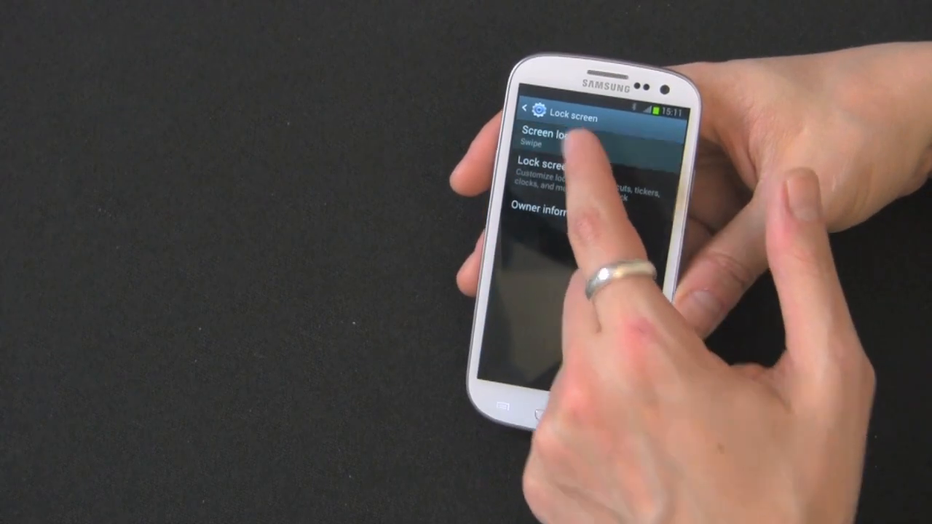
# Step: Bring up the Select screen lock list showing Swipe through Password and None
pyautogui.click(553, 139)
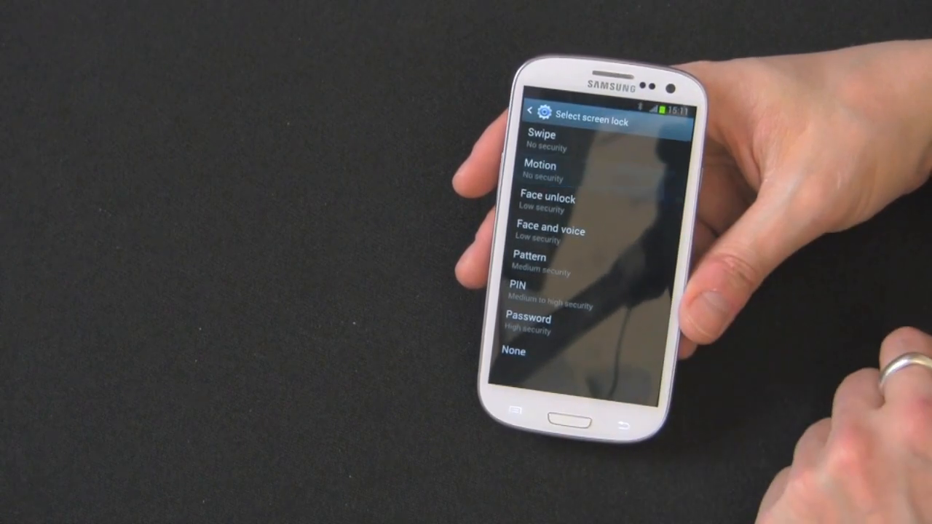
pyautogui.click(539, 164)
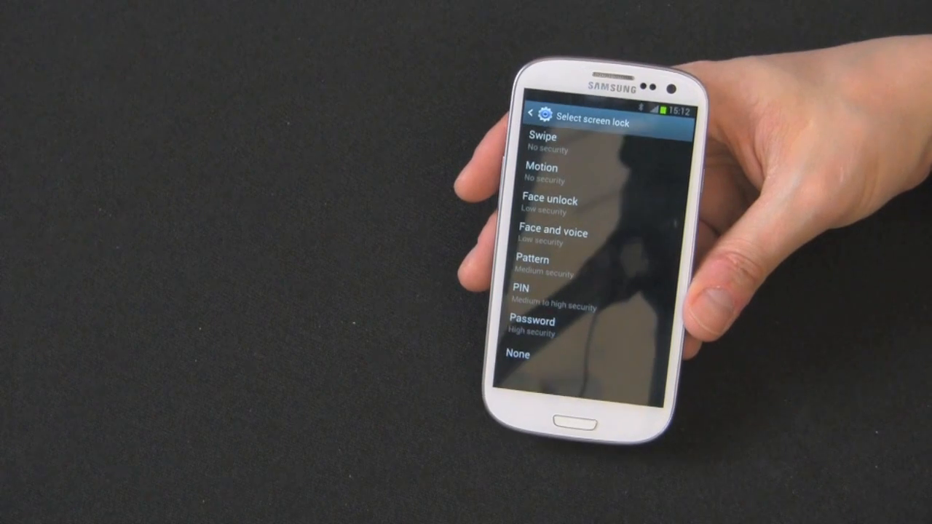
# Step: Preview Face unlock, cancel at its warning, and return to the Lock screen page with Swipe kept
pyautogui.click(571, 199)
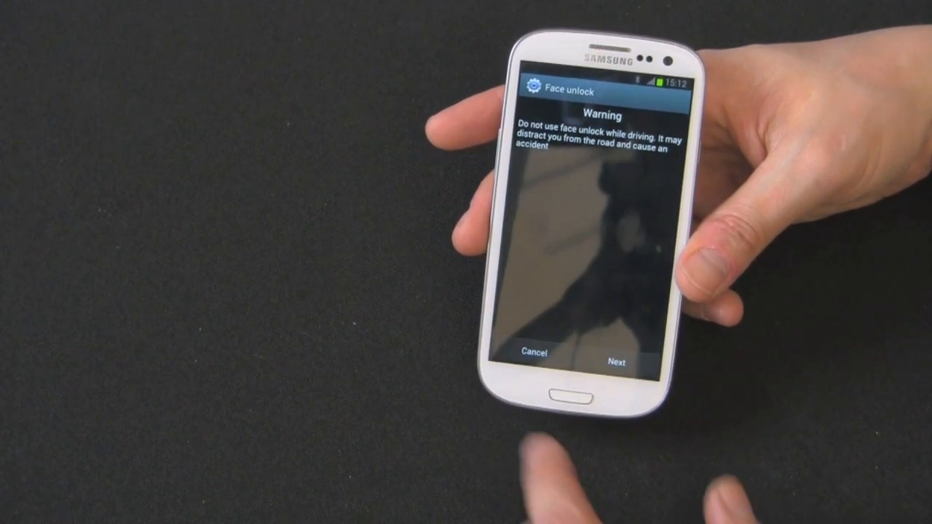
pyautogui.click(533, 356)
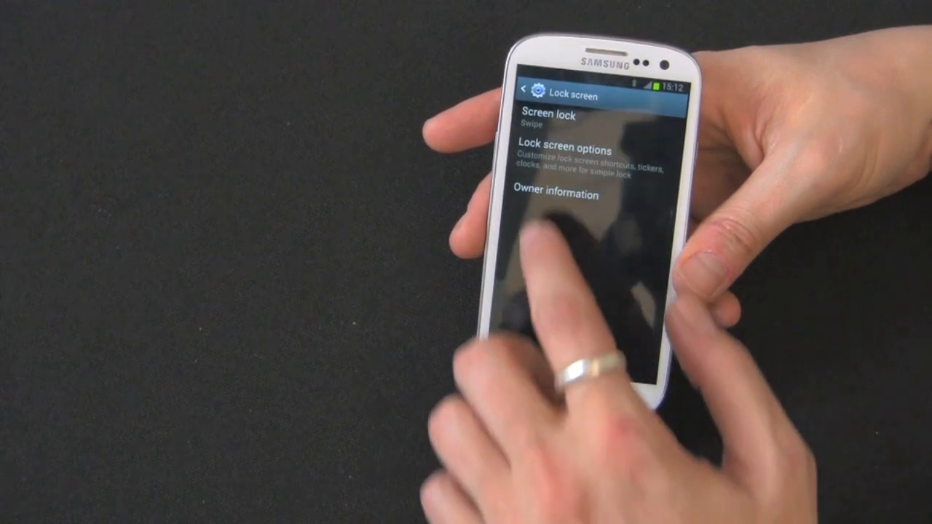
pyautogui.click(550, 120)
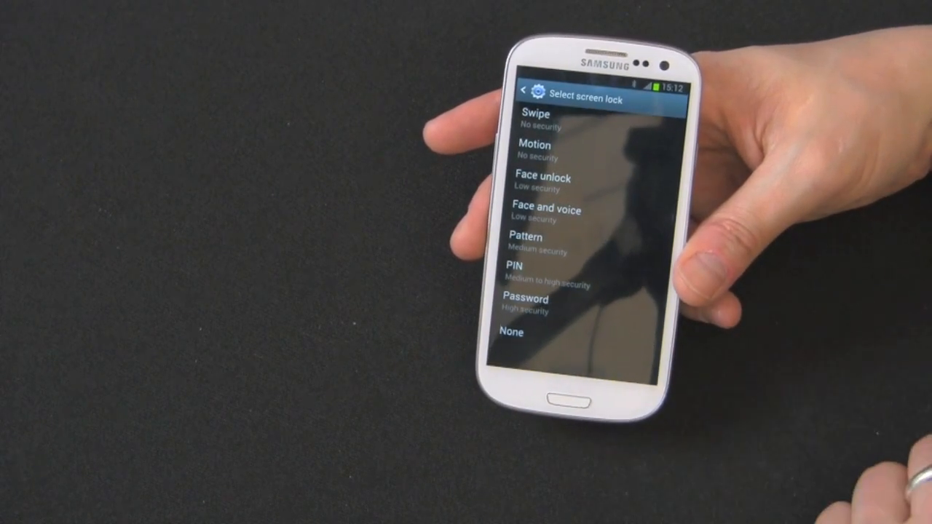
pyautogui.click(548, 215)
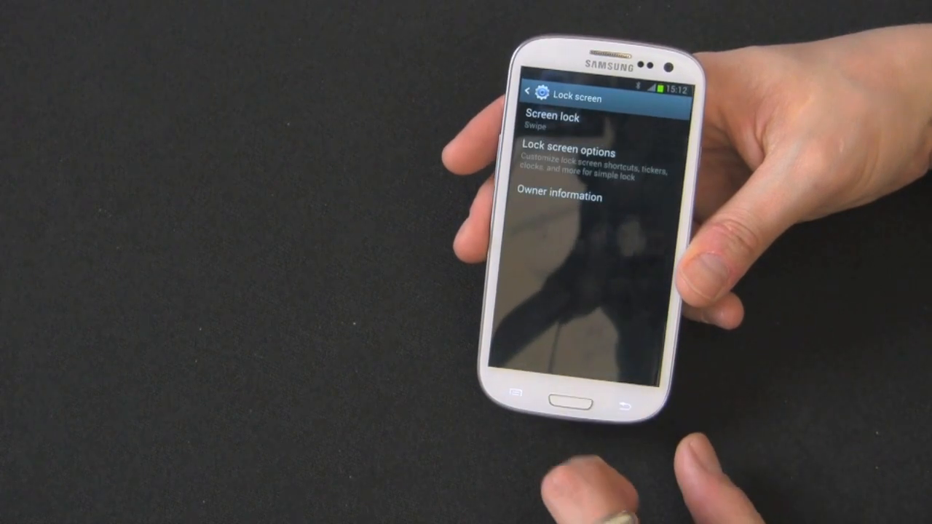
# Step: Choose Pattern as the screen lock, draw and redraw the pattern, and confirm it
pyautogui.click(553, 124)
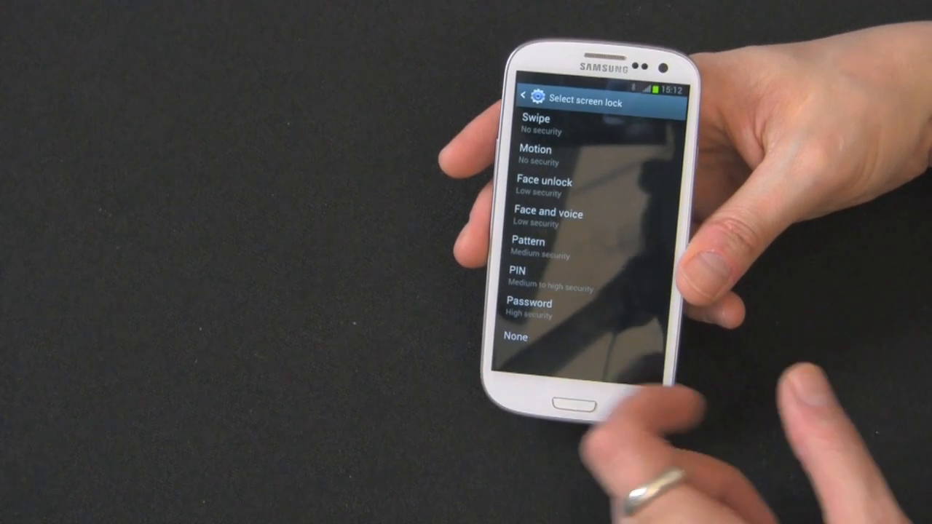
pyautogui.click(527, 242)
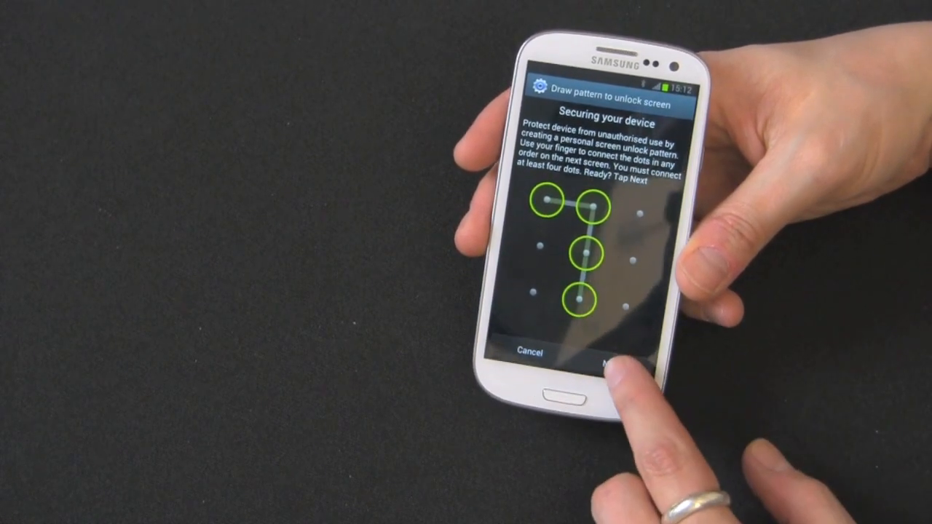
pyautogui.click(615, 358)
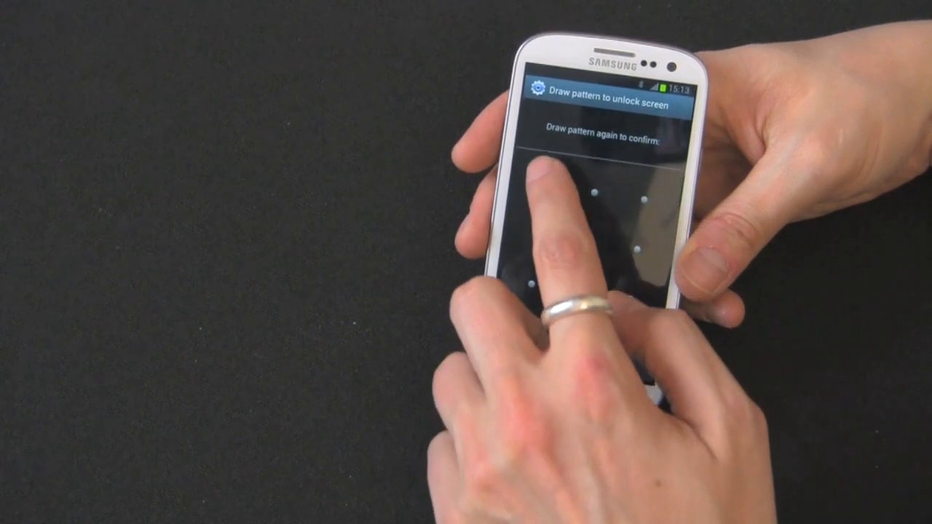
pyautogui.moveTo(542, 182); pyautogui.dragTo(579, 291)
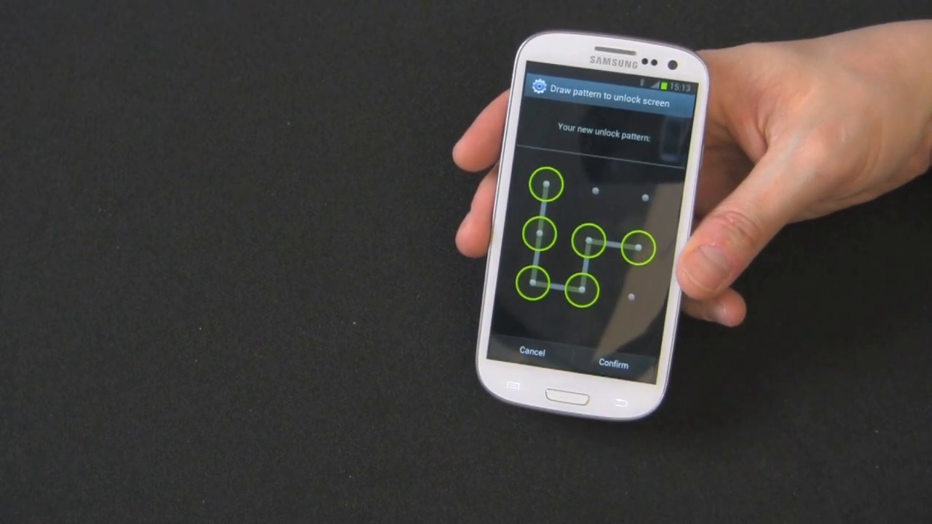
pyautogui.click(613, 364)
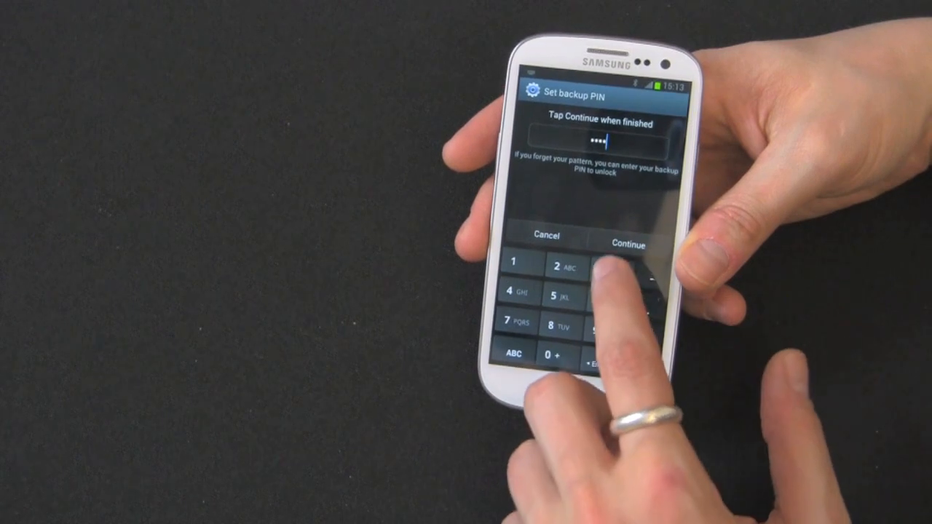
# Step: Accept and re-enter the pattern's backup PIN to confirm it
pyautogui.click(628, 245)
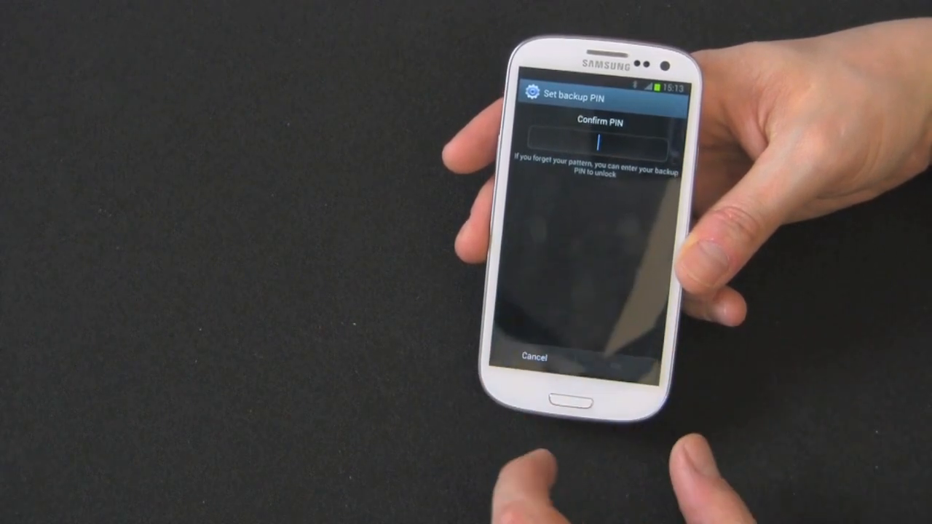
pyautogui.click(595, 140)
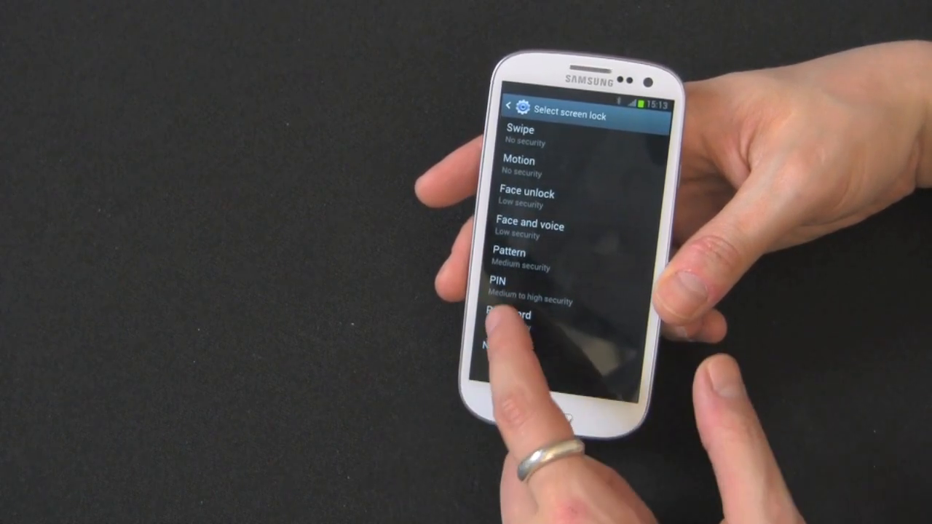
# Step: Secure the screen lock with a PIN, entered and confirmed, then show the lock types again
pyautogui.click(499, 282)
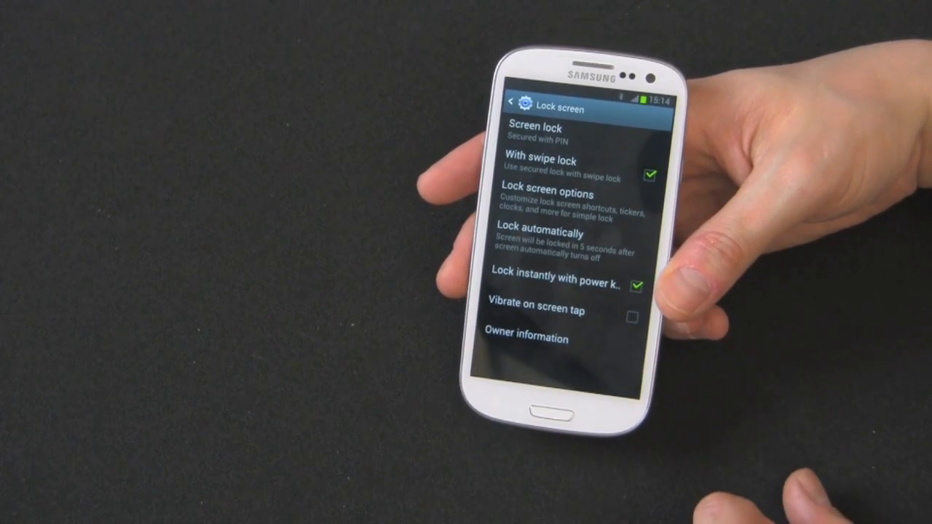
pyautogui.click(539, 134)
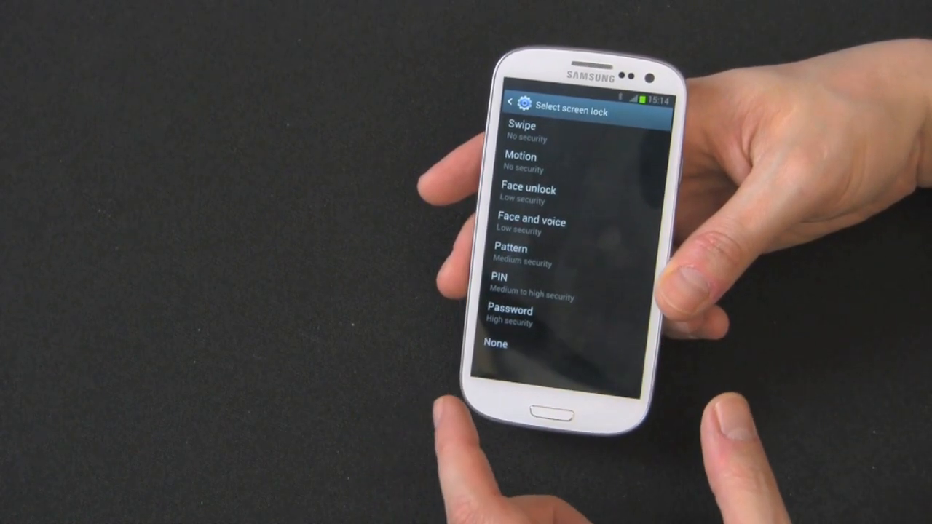
# Step: Keep the PIN lock and bring up the Owner information dialog from the Lock screen page
pyautogui.click(510, 309)
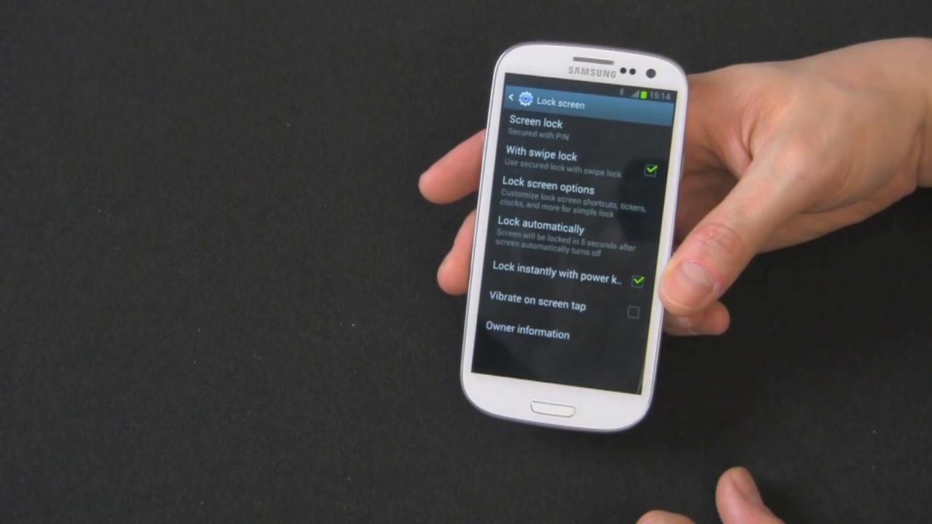
pyautogui.click(527, 334)
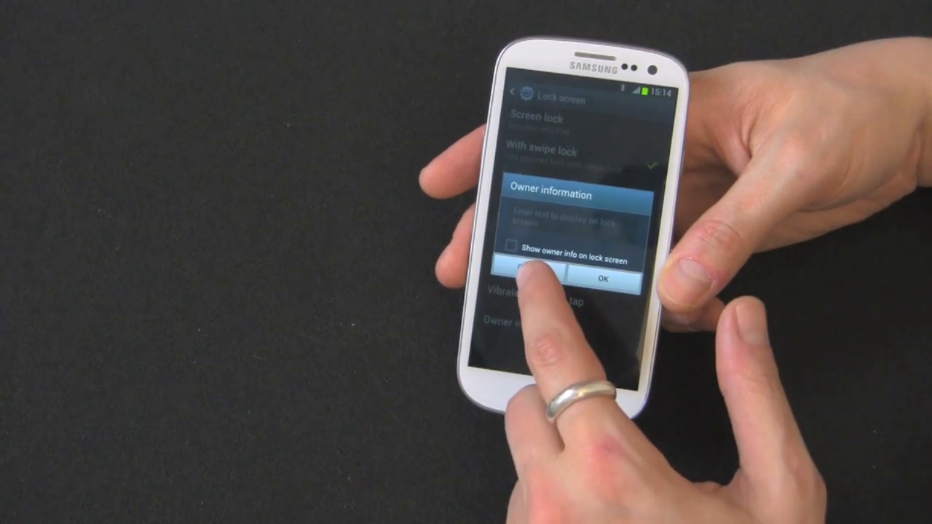
# Step: Cancel Owner information unchanged and leave Settings for the home screen
pyautogui.click(518, 280)
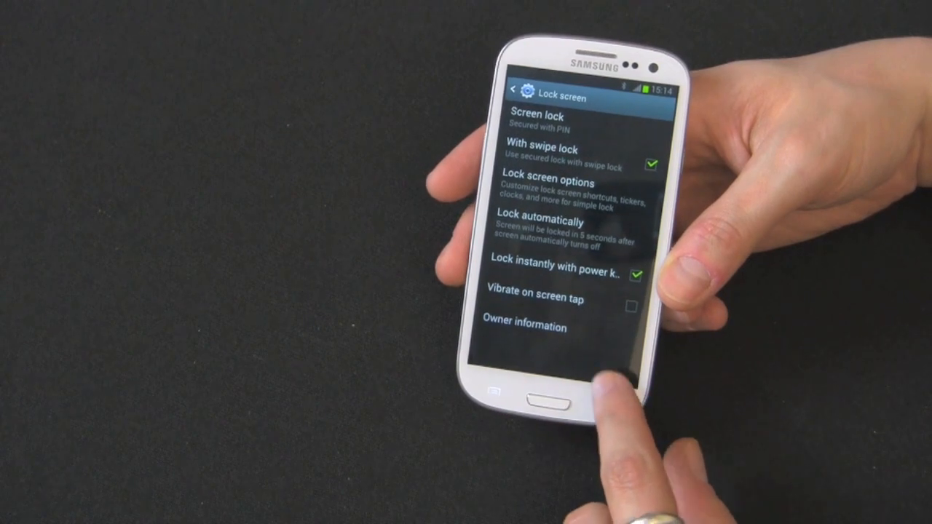
pyautogui.click(518, 99)
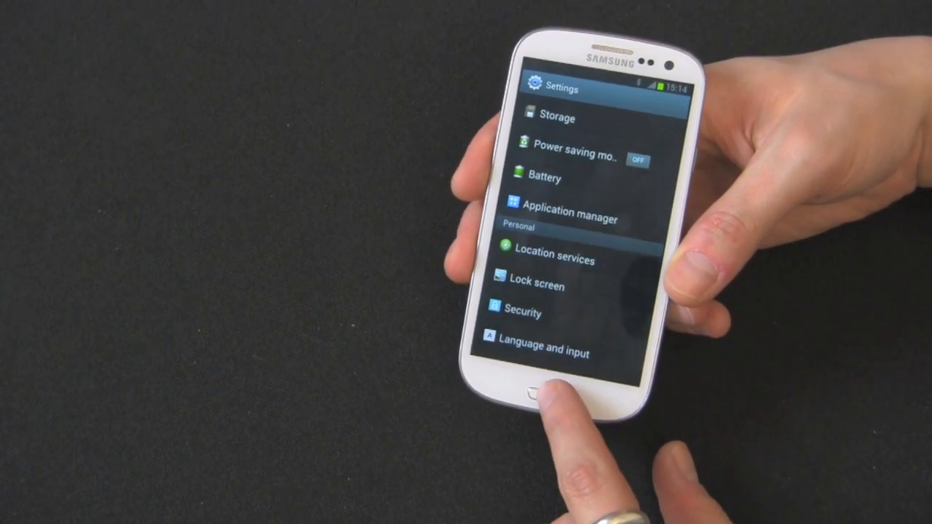
pyautogui.click(530, 390)
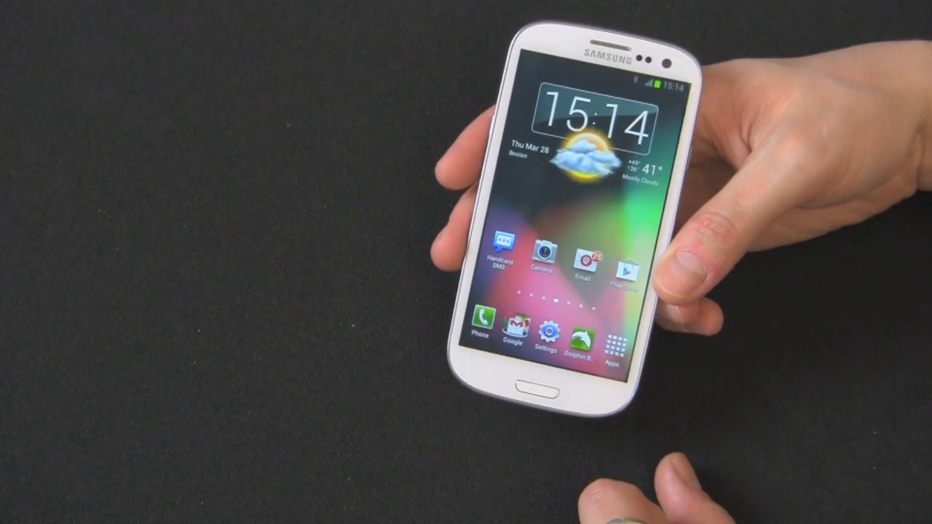